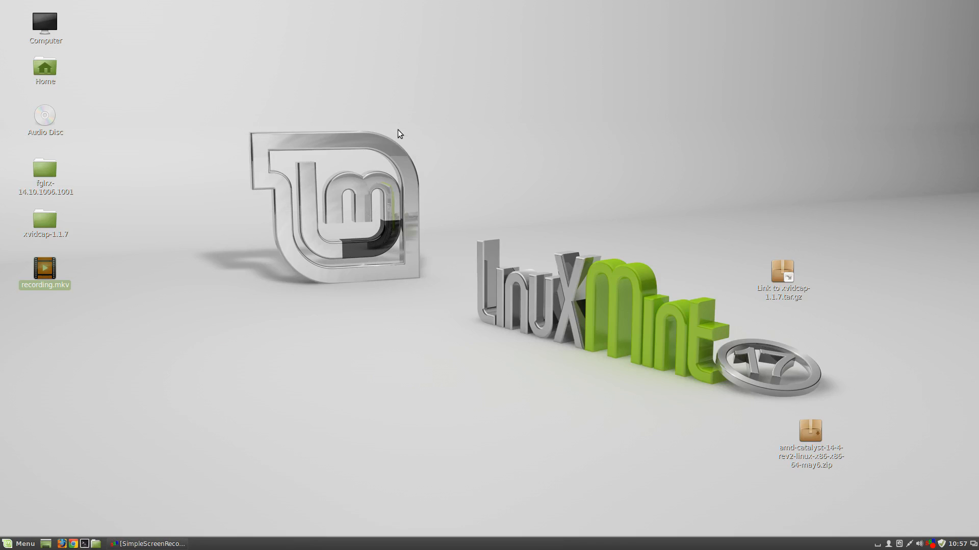
pyautogui.moveTo(439, 366)
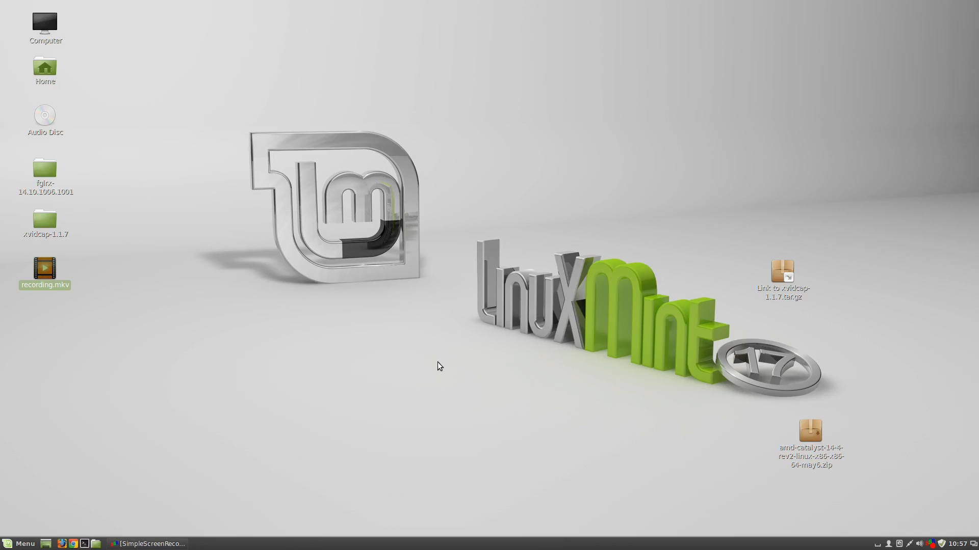
pyautogui.moveTo(448, 390)
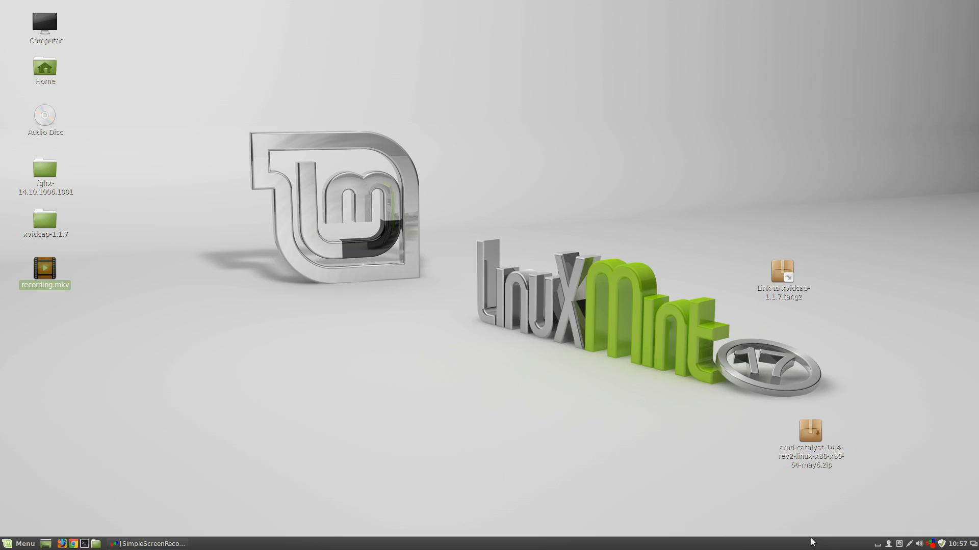
pyautogui.moveTo(109, 486)
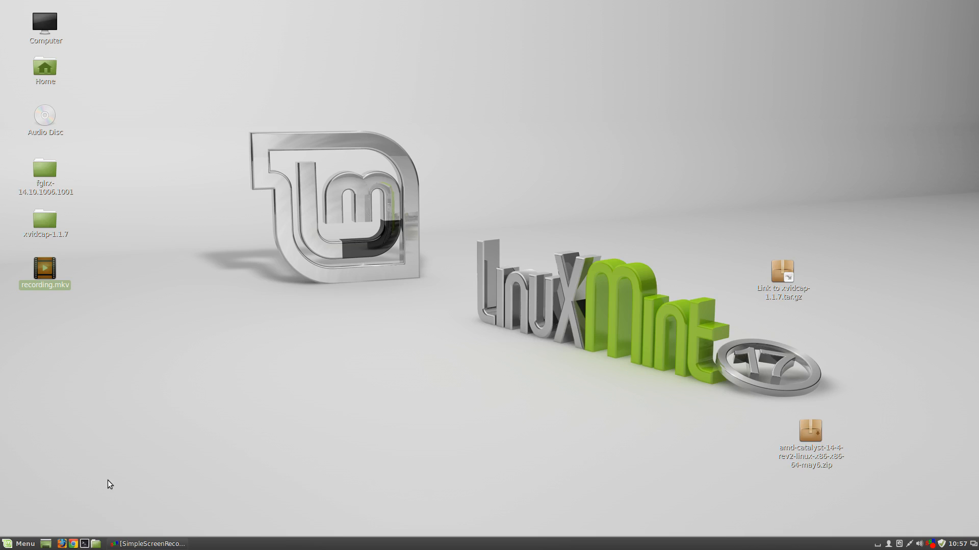
pyautogui.moveTo(87, 523)
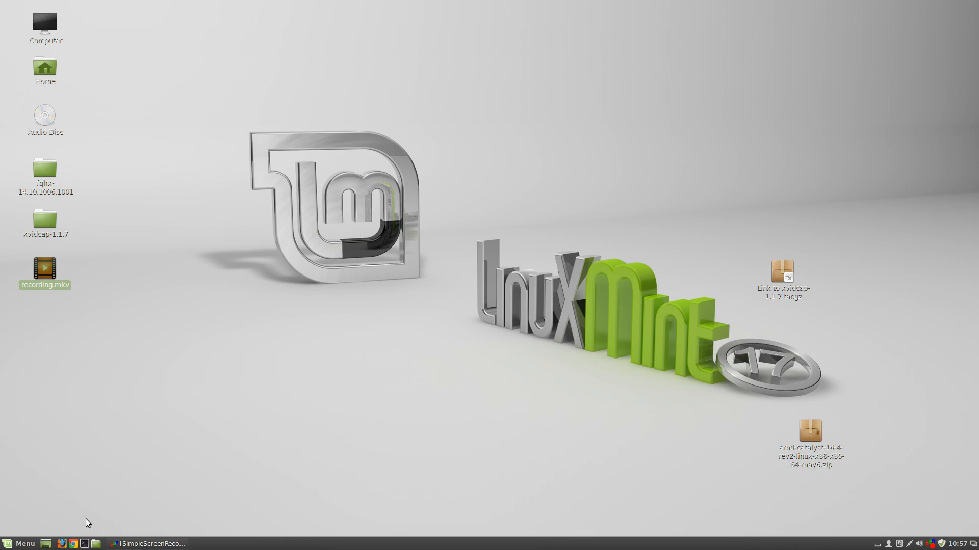
# - Launch Chrome, maximize it and select the address bar for a new search
pyautogui.click(71, 544)
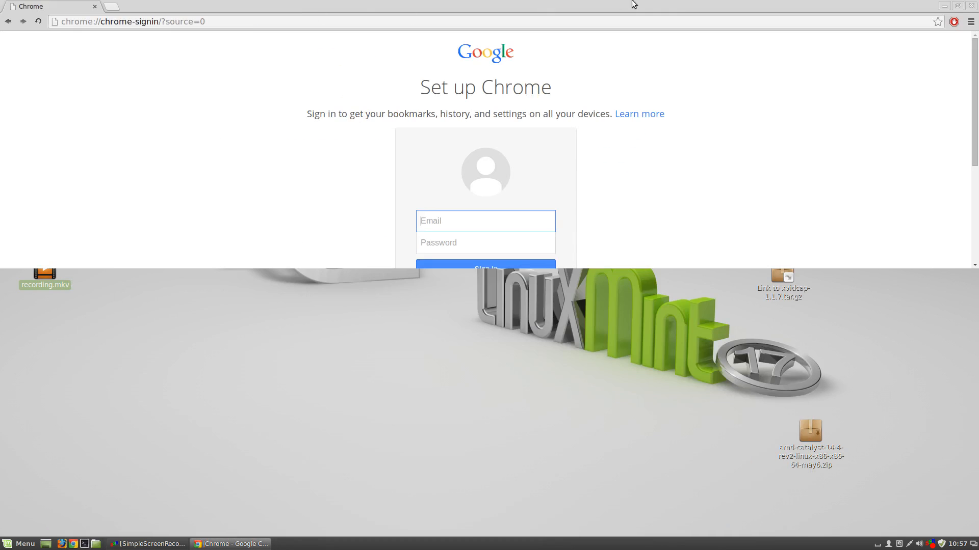
pyautogui.moveTo(608, 269)
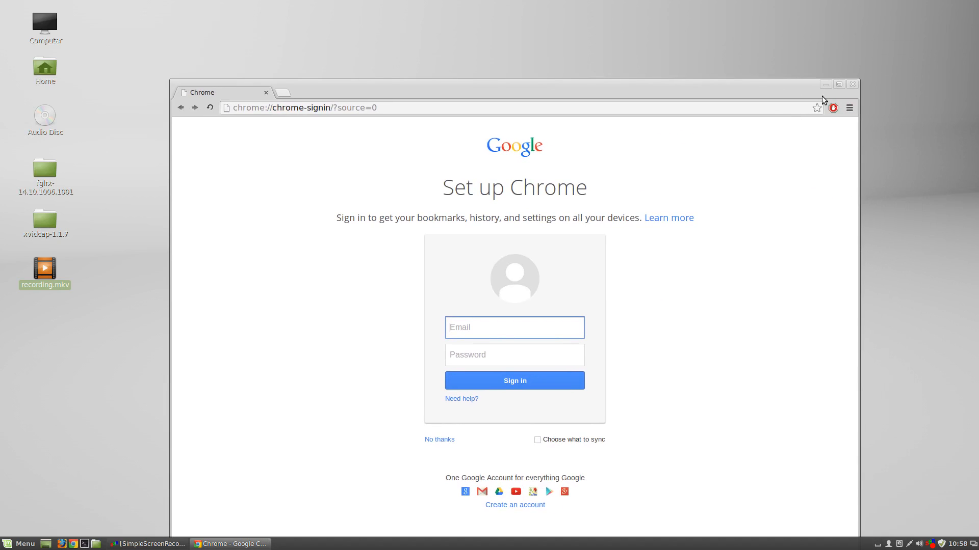
pyautogui.click(838, 84)
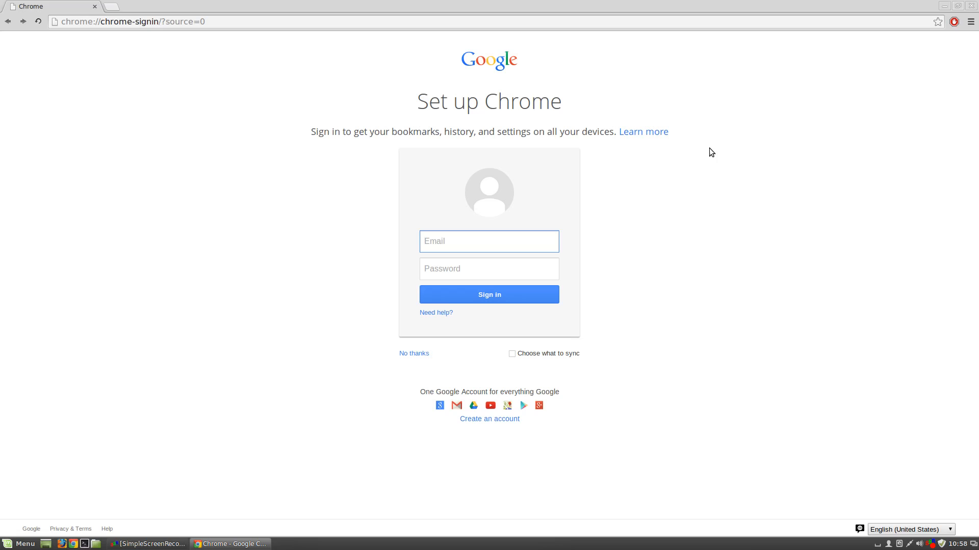
pyautogui.click(488, 242)
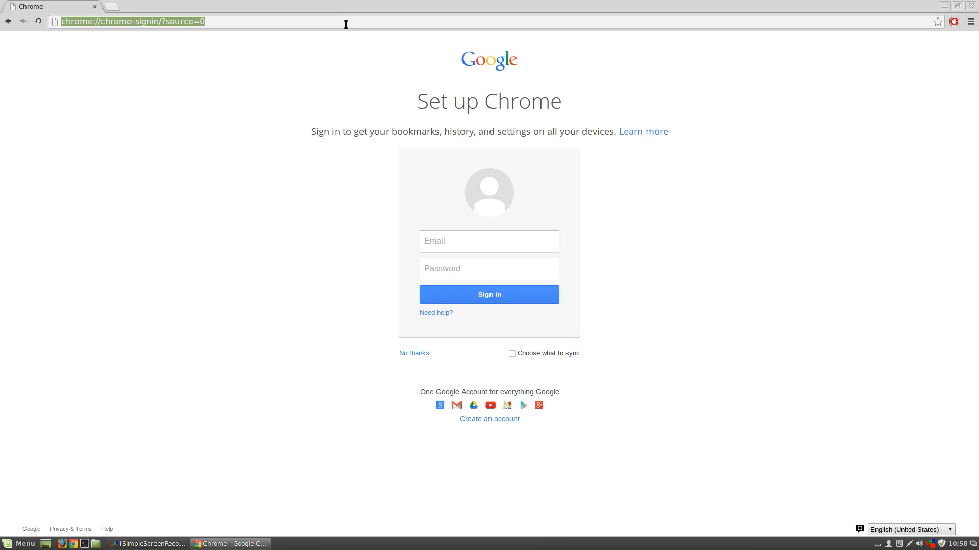
# - Search for 'AMD driver' and open the 'Download Drivers - AMD.com' result
pyautogui.write('AMD driv')
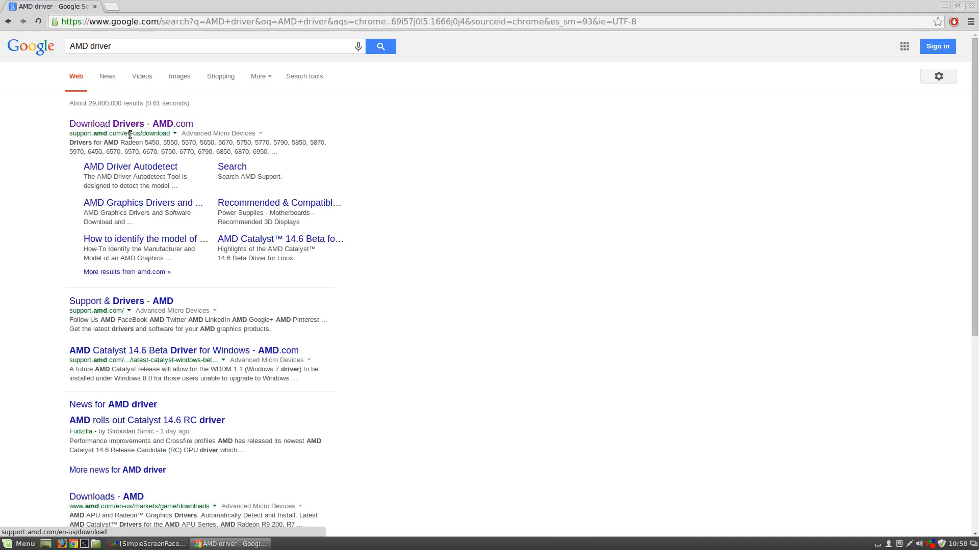
pyautogui.click(132, 123)
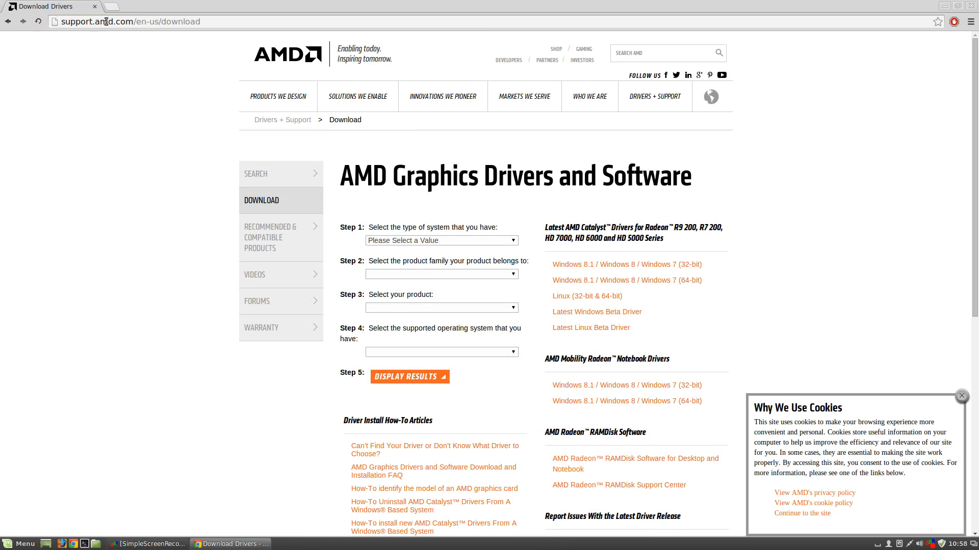
pyautogui.moveTo(441, 258)
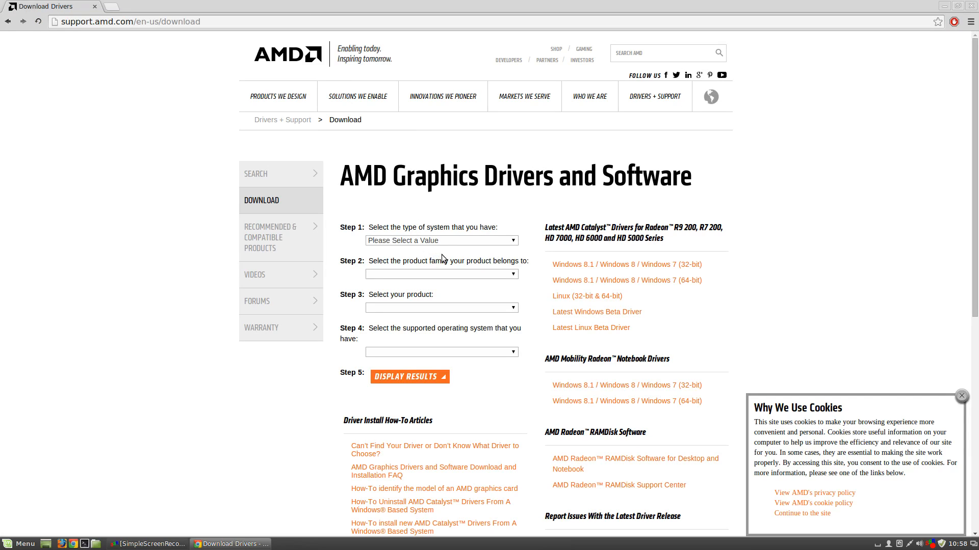
# - Choose Desktop Graphics, Radeon R9 Series, Radeon R9 2XX Series and Linux x86_64, then show results
pyautogui.click(441, 241)
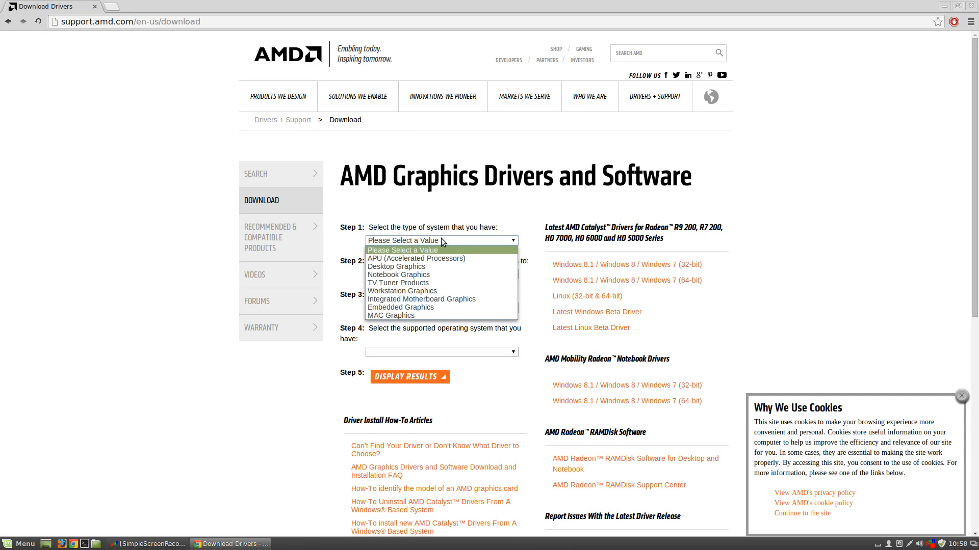
pyautogui.moveTo(440, 299)
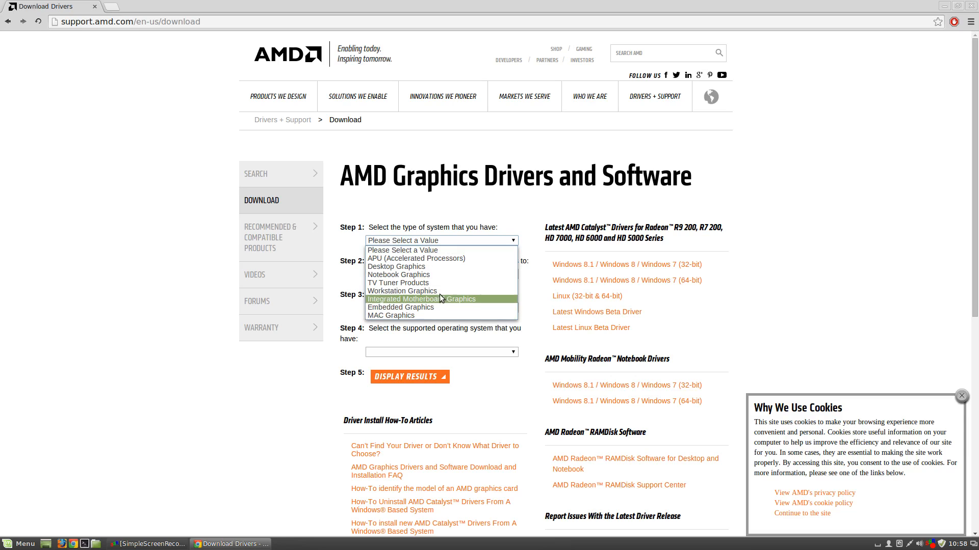
pyautogui.click(396, 266)
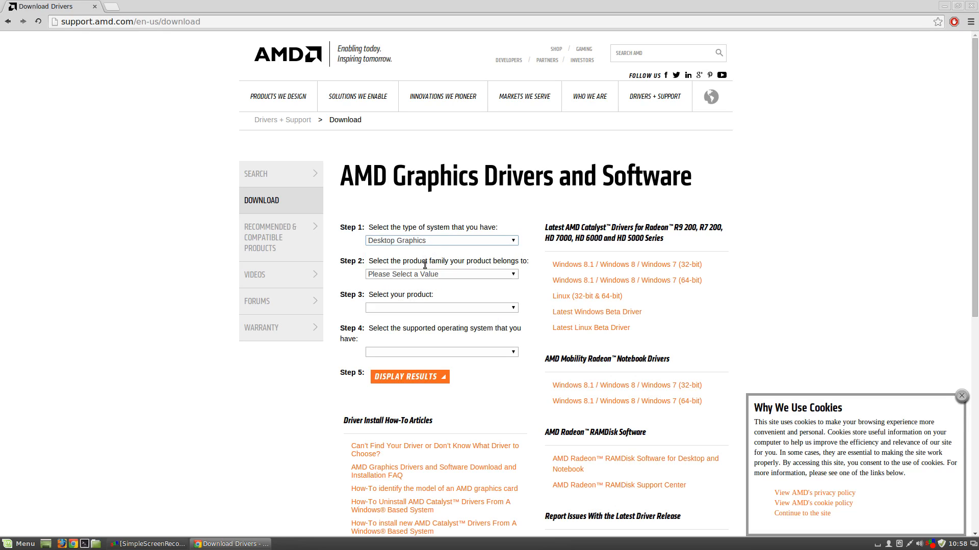
pyautogui.click(440, 275)
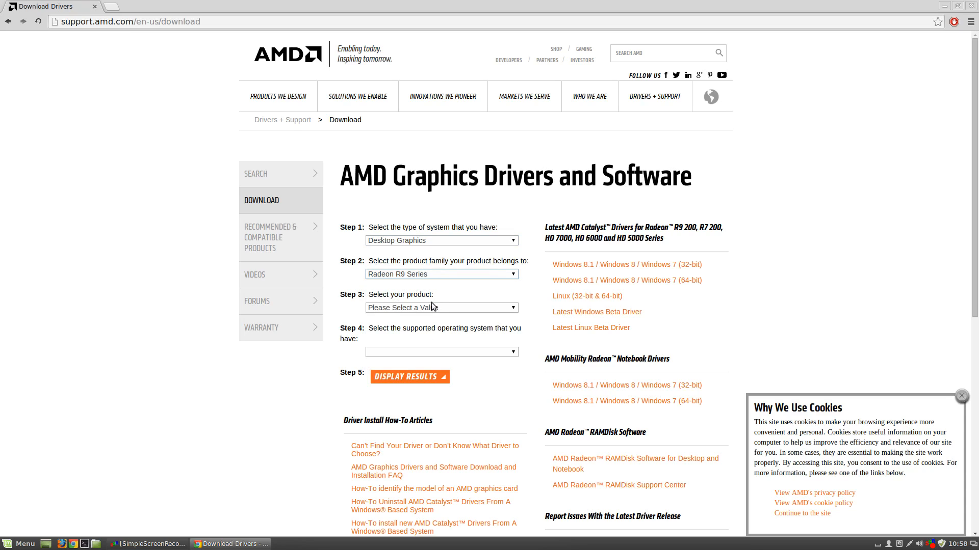
pyautogui.click(440, 307)
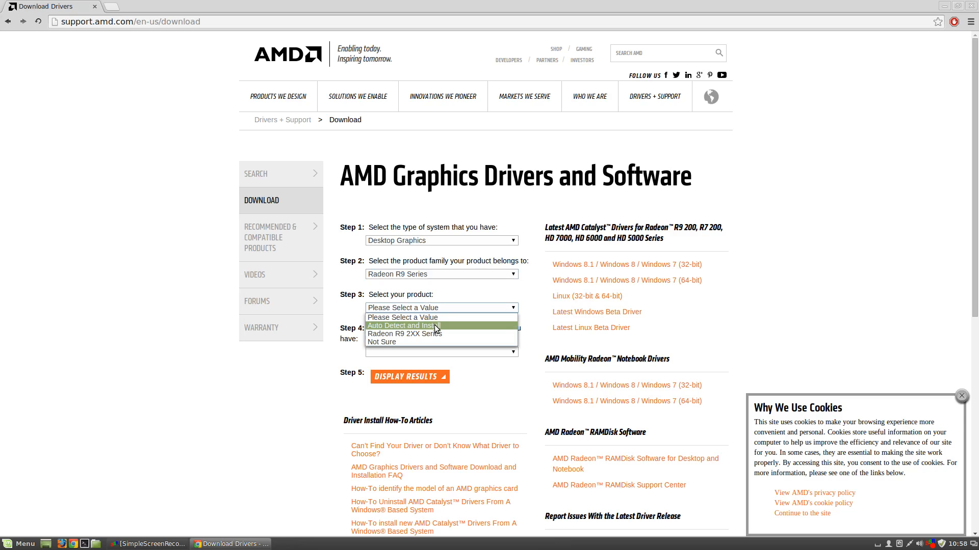
pyautogui.click(404, 333)
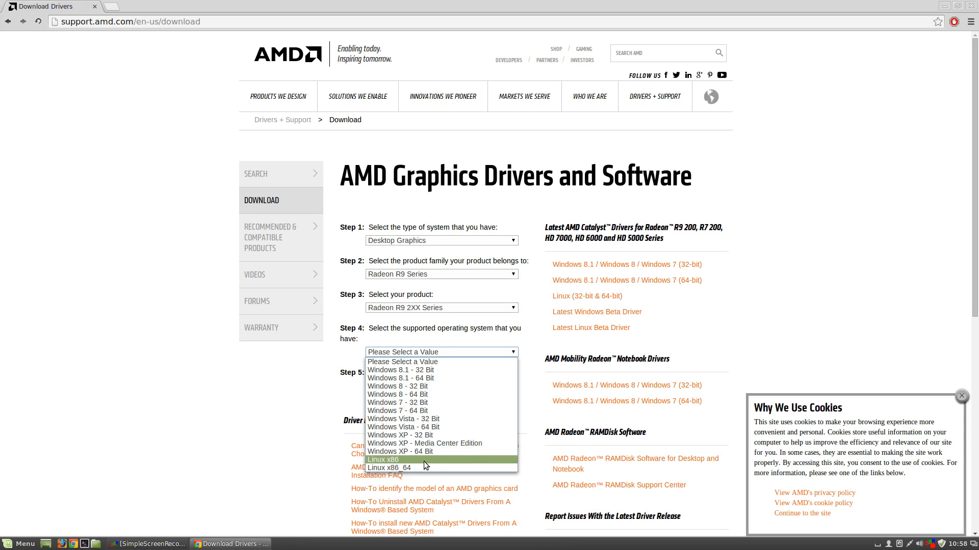
pyautogui.moveTo(398, 468)
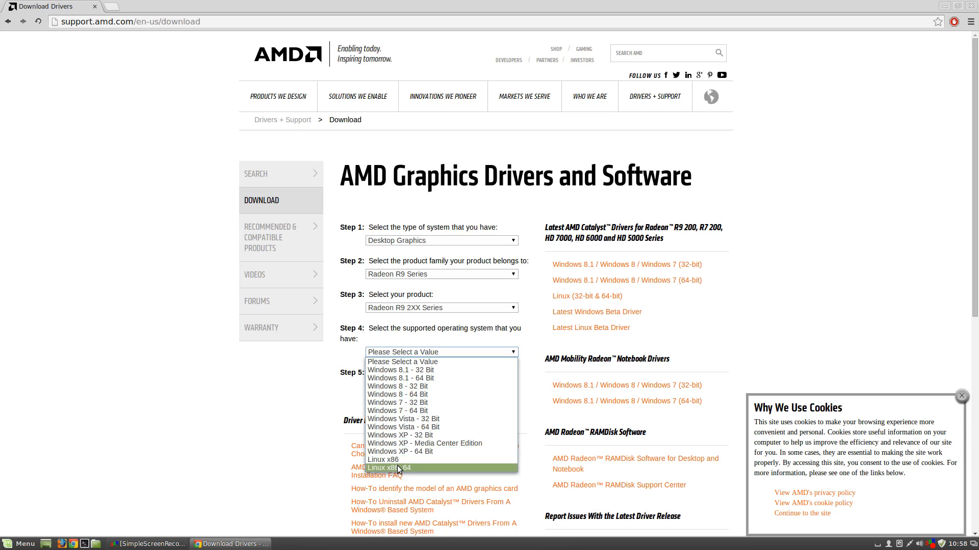
pyautogui.moveTo(388, 460)
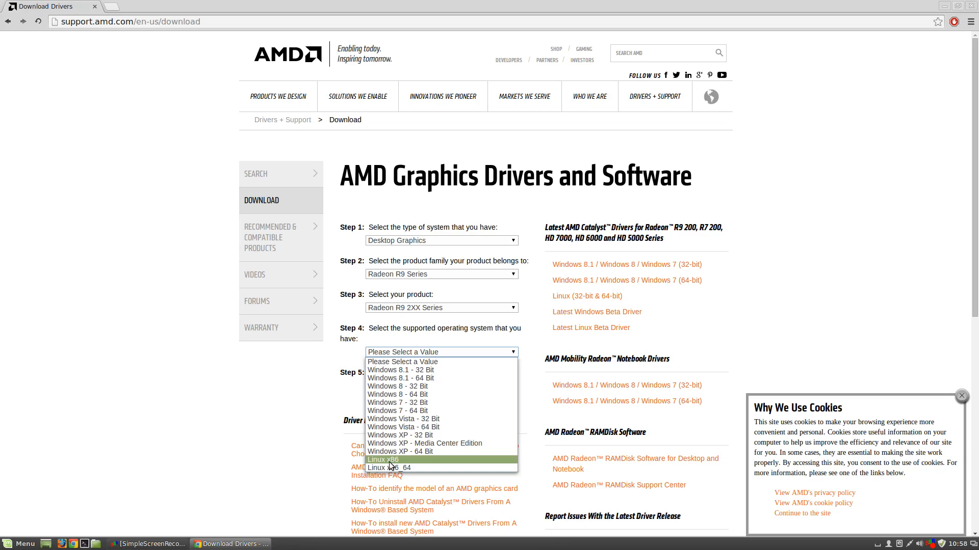
pyautogui.moveTo(388, 468)
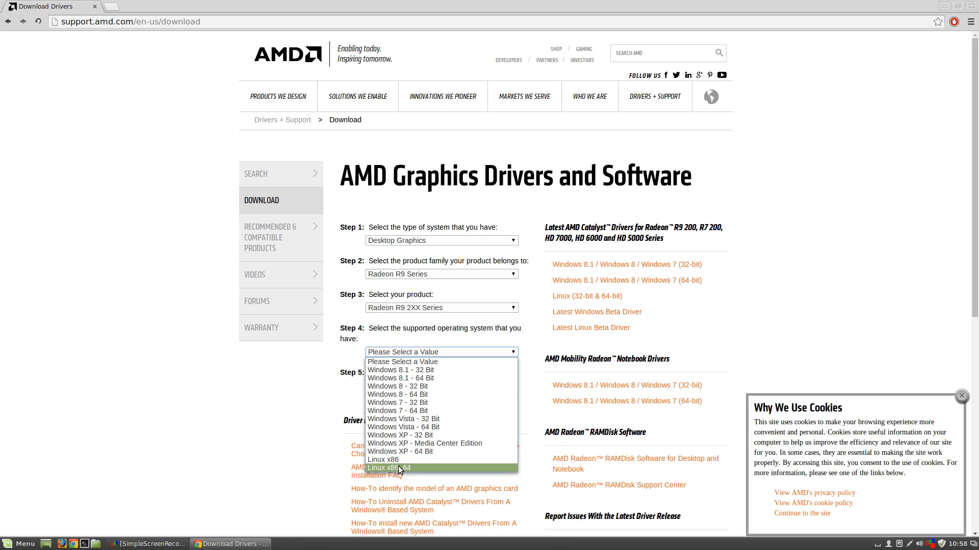
pyautogui.click(387, 468)
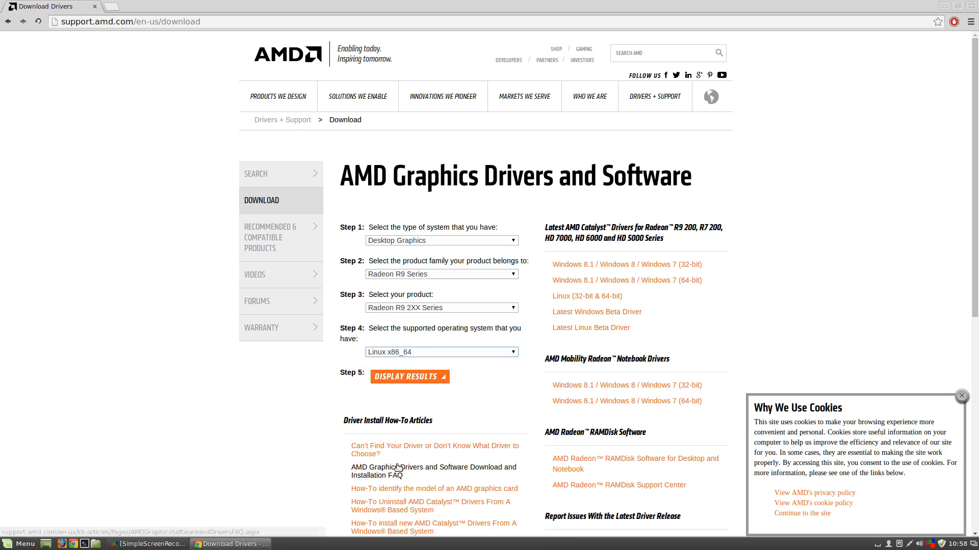
pyautogui.click(409, 376)
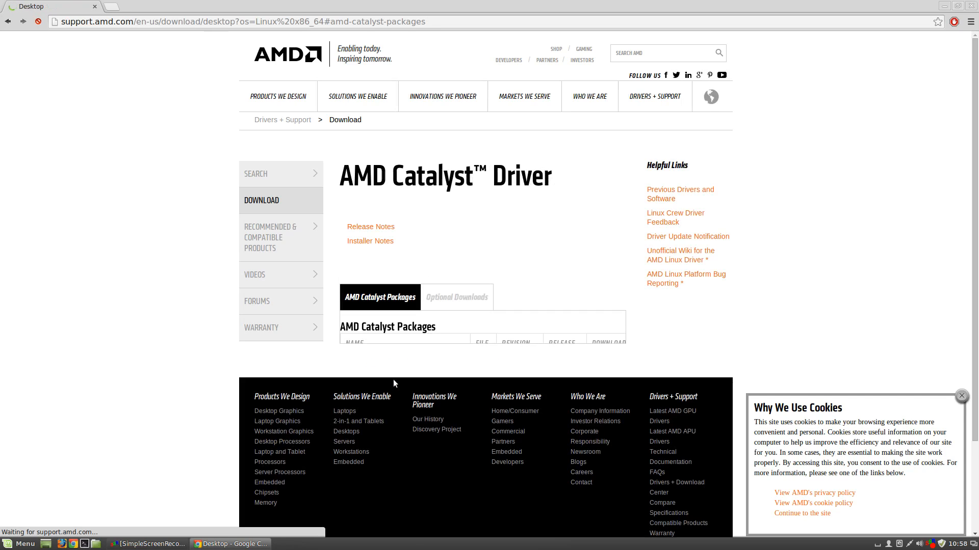
# - Download the AMD Catalyst 14.4 Proprietary Linux x86 Display Driver package
pyautogui.scroll(-3)
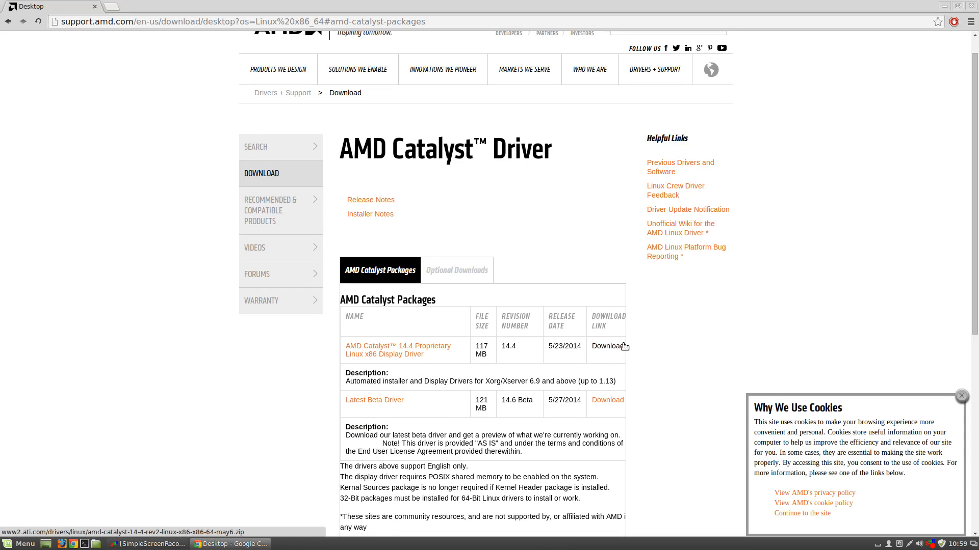
pyautogui.click(606, 347)
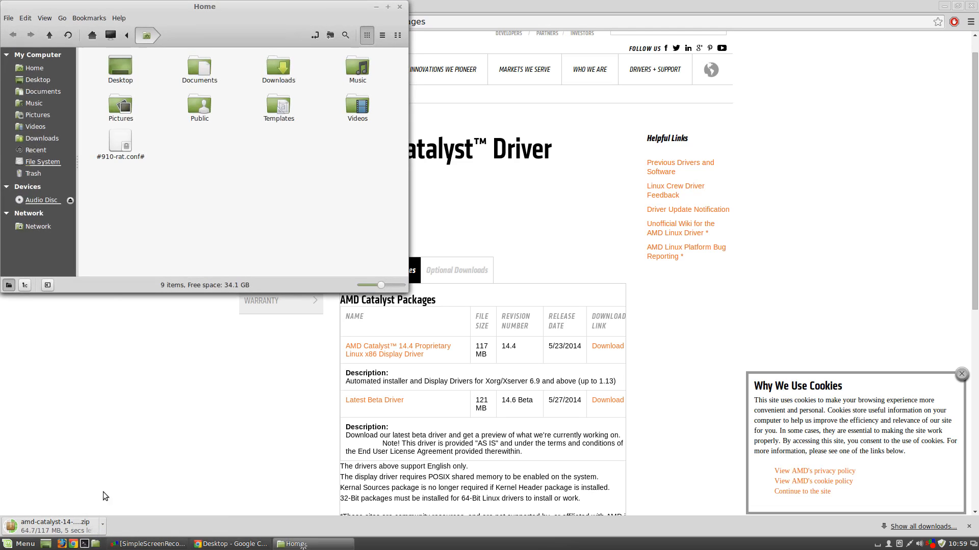
pyautogui.moveTo(46, 88)
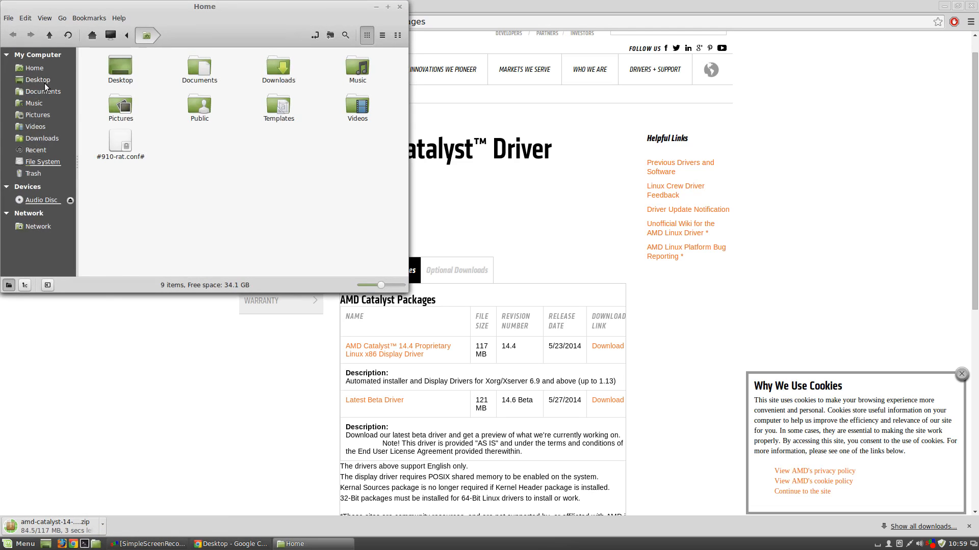
# - Go to Downloads and select the downloaded amd-catalyst zip archive
pyautogui.click(43, 137)
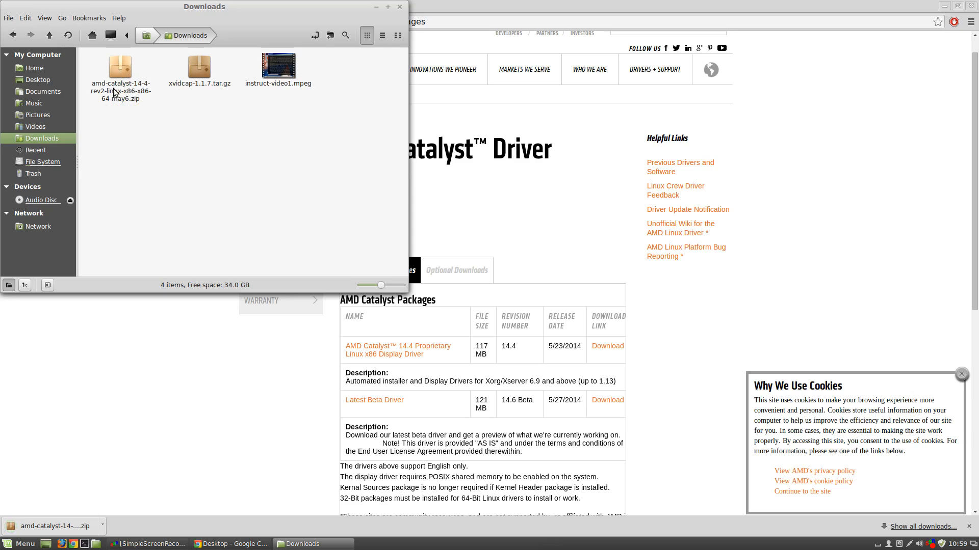
pyautogui.click(119, 67)
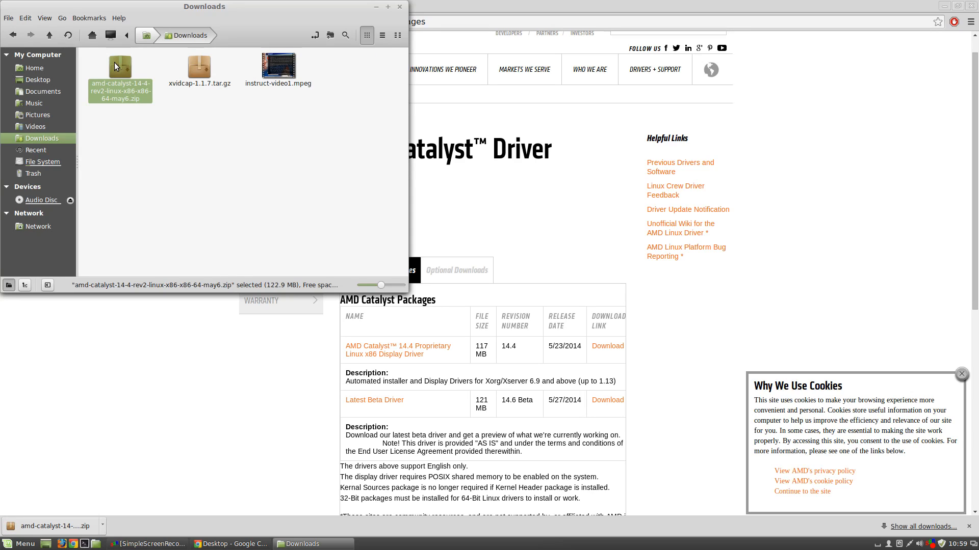
# - Extract the zip with File Roller and enter the fglrx-14.10.1006.1001 folder
pyautogui.doubleClick(121, 68)
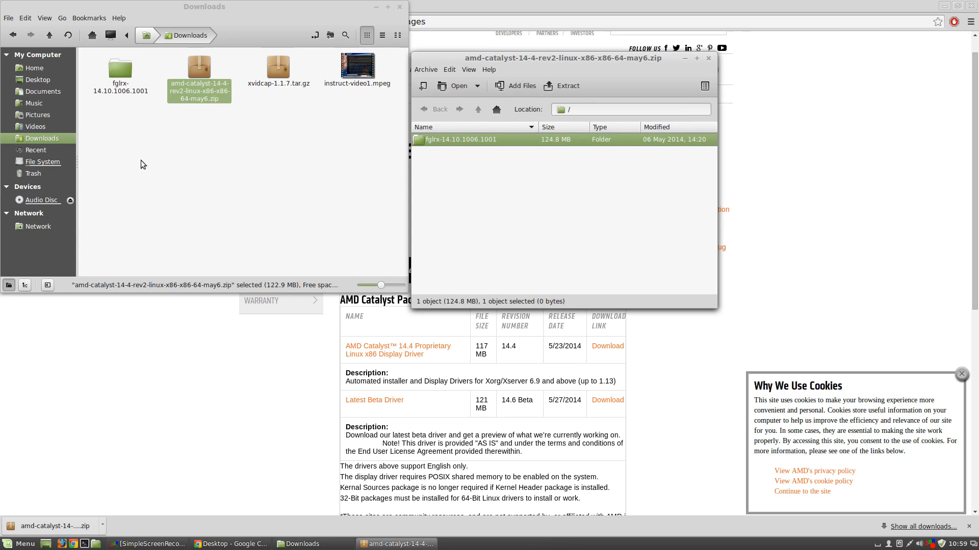
pyautogui.click(120, 68)
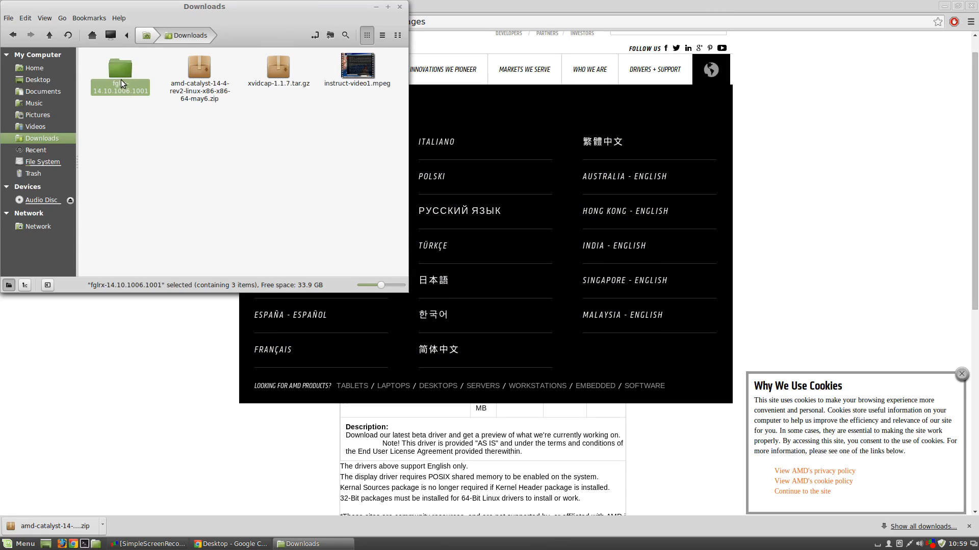
pyautogui.doubleClick(121, 67)
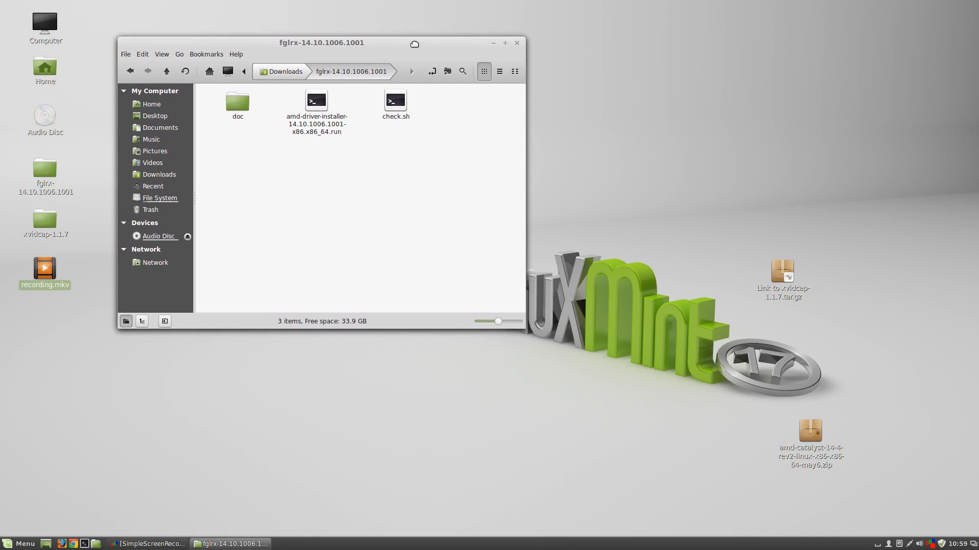
# - Launch a terminal window beside the extracted driver folder
pyautogui.click(316, 100)
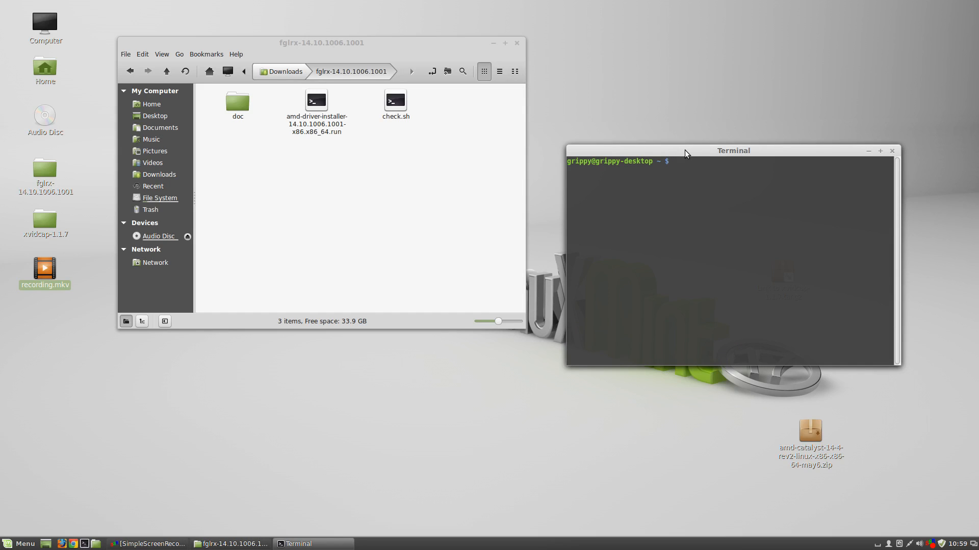
# - Become root with sudo su and confirm it with whoami
pyautogui.write('sudo su')
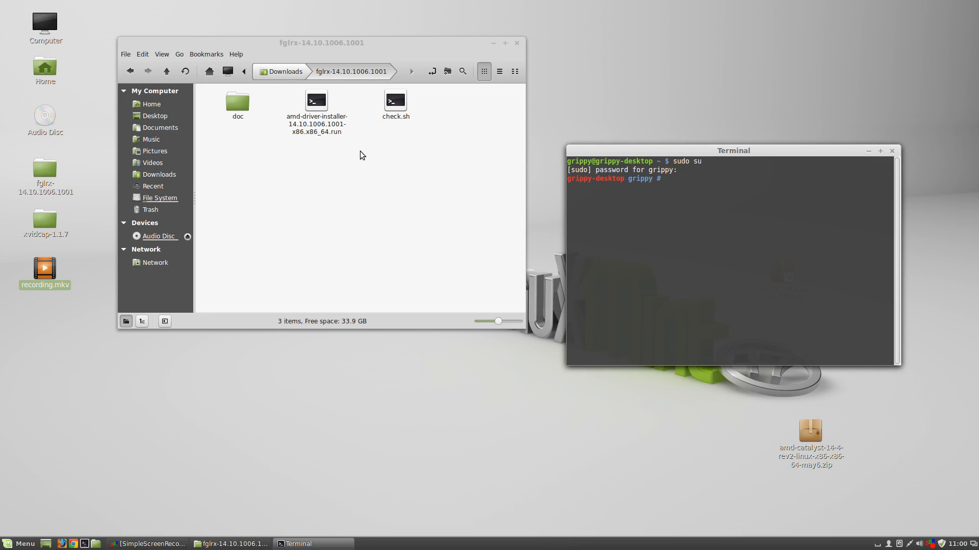
pyautogui.write('whoami')
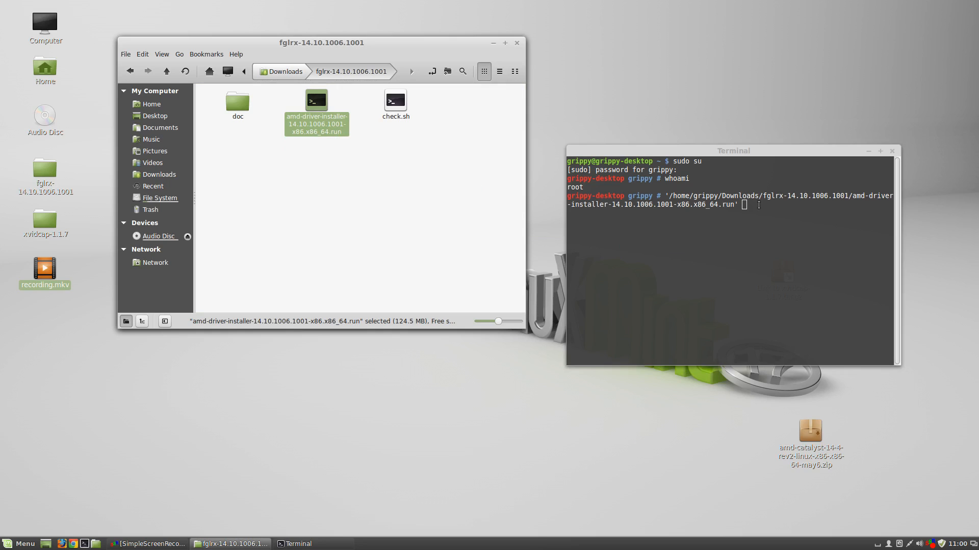
# - Run amd-driver-installer .run, authorize with the password and reach the License Agreement
pyautogui.doubleClick(316, 100)
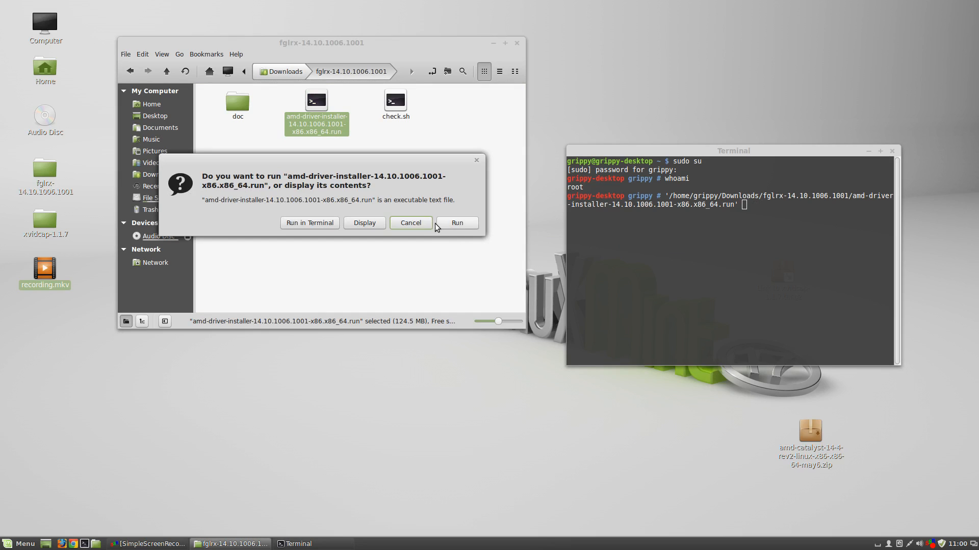
pyautogui.click(409, 224)
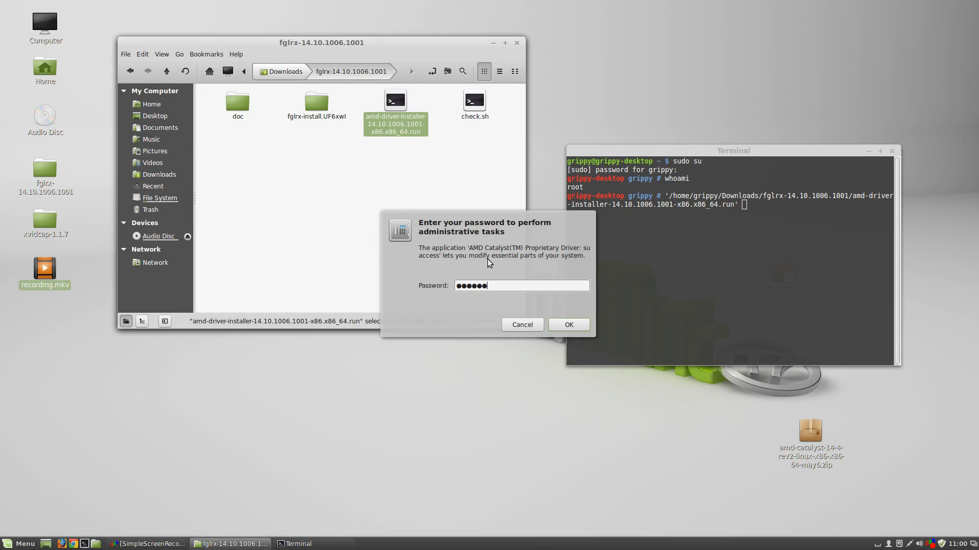
pyautogui.click(568, 324)
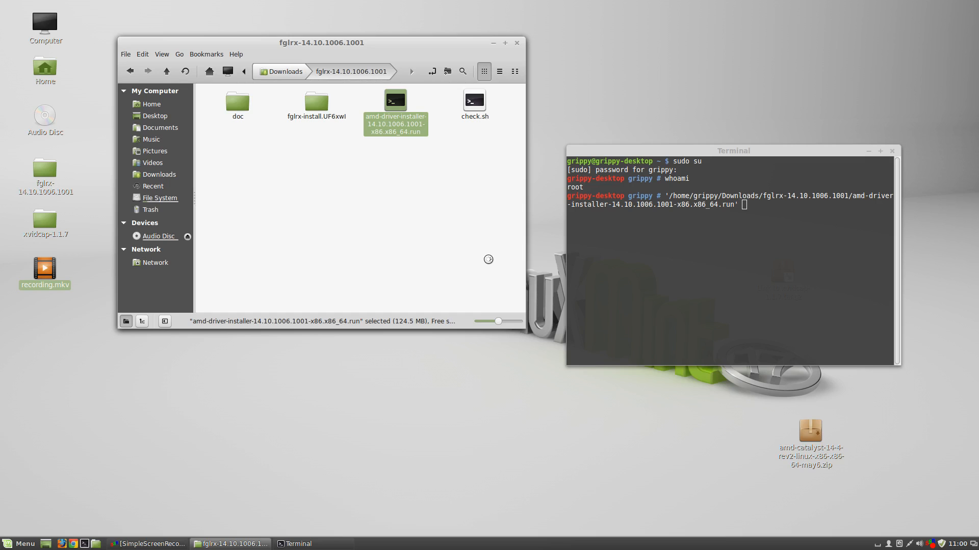
pyautogui.press('Return')
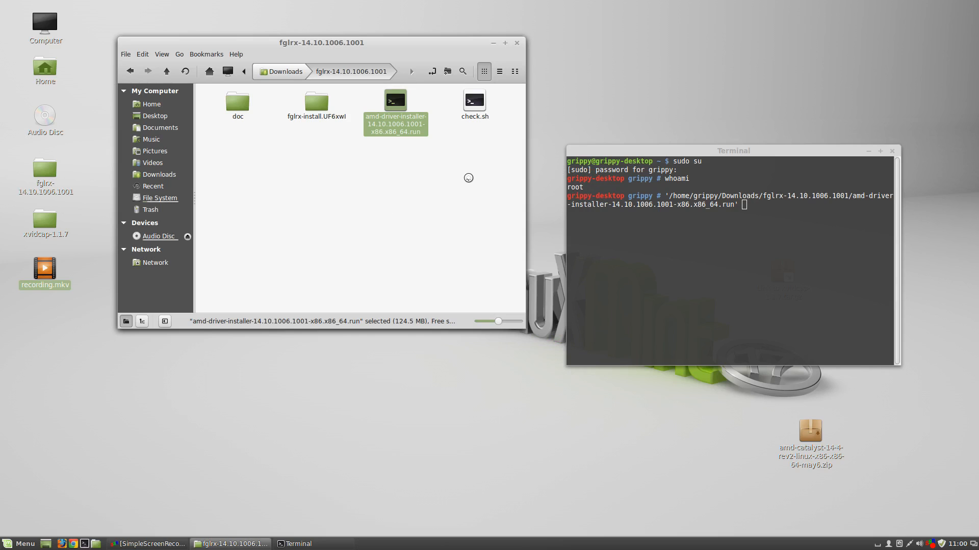
pyautogui.press('Return')
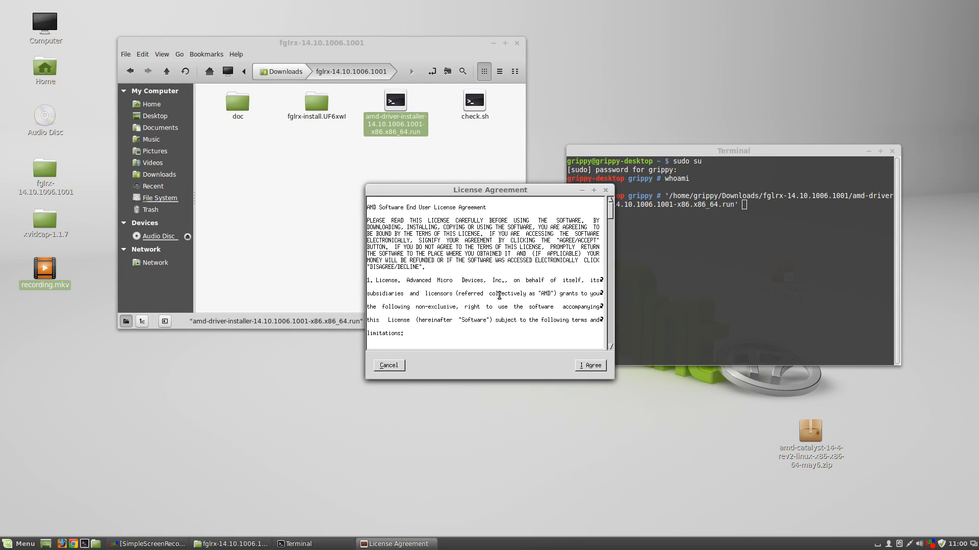
pyautogui.moveTo(409, 191)
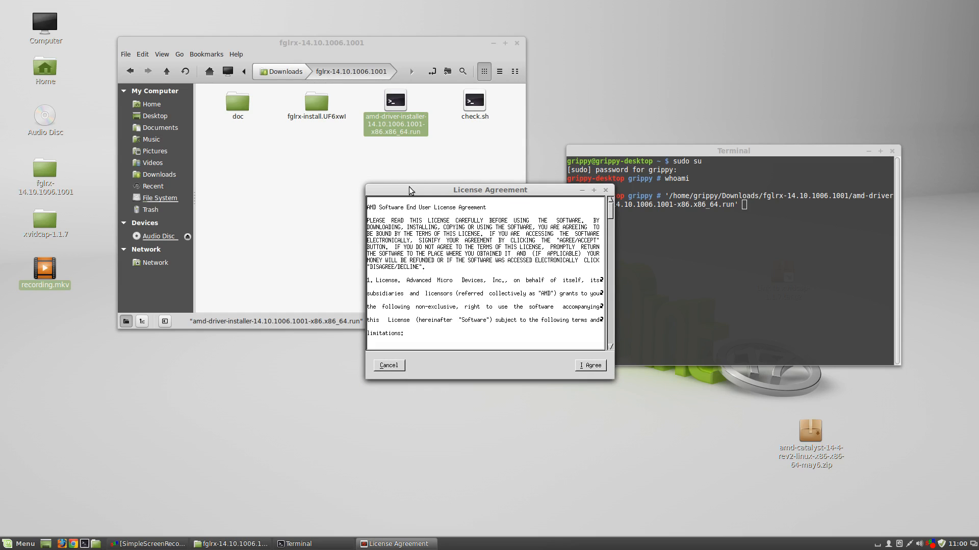
pyautogui.moveTo(491, 190); pyautogui.dragTo(402, 175)
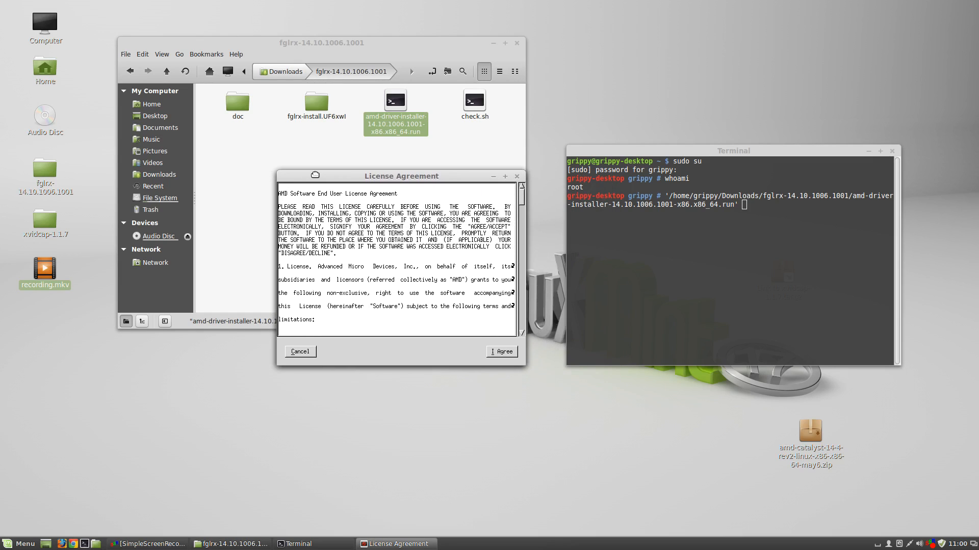
pyautogui.moveTo(401, 175); pyautogui.dragTo(426, 173)
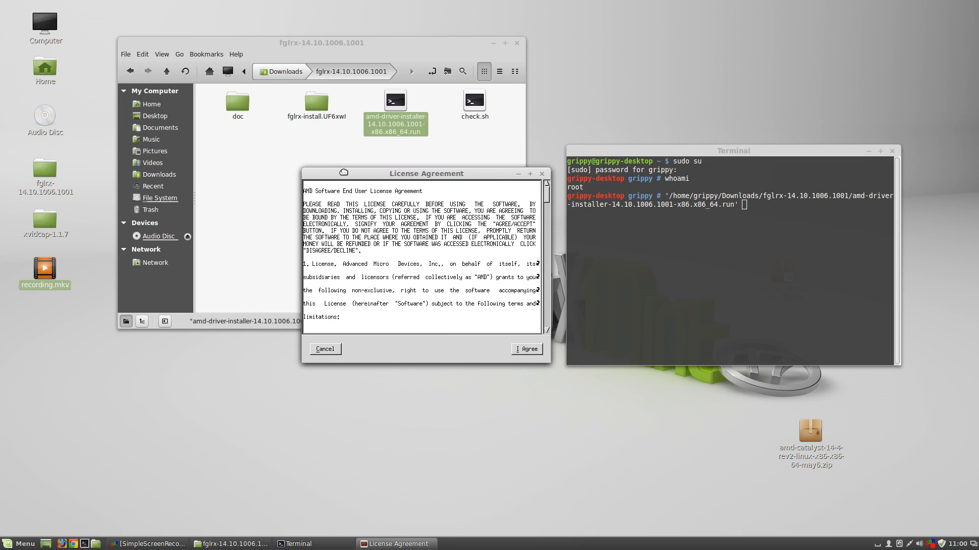
pyautogui.moveTo(218, 516)
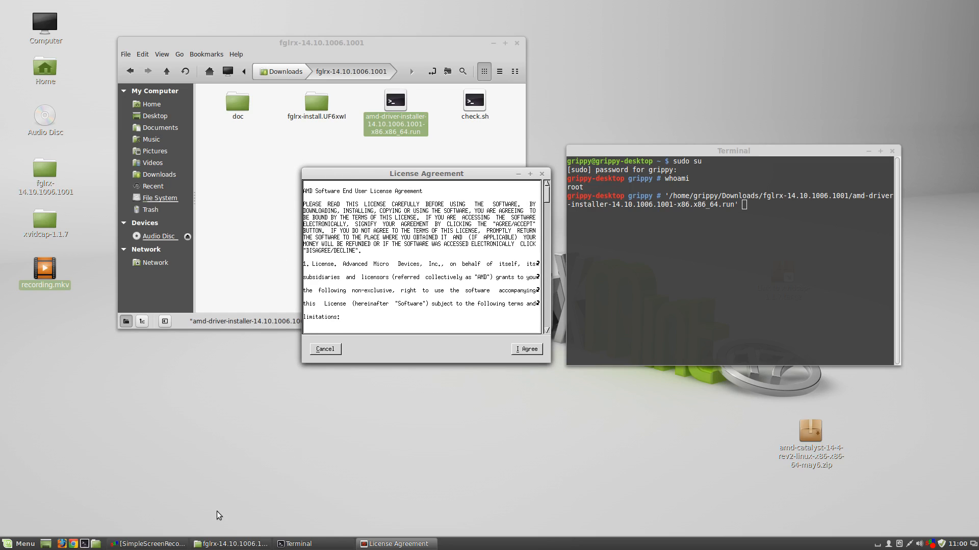